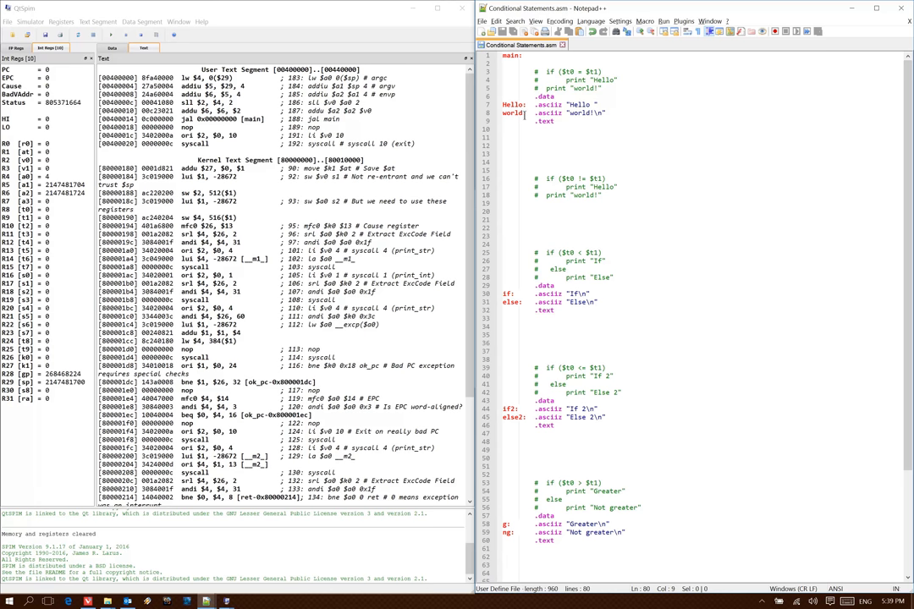
Write 'bne $t0, $t1, print_world' and start a 'print_world:' label for the skipped print.
click(506, 196)
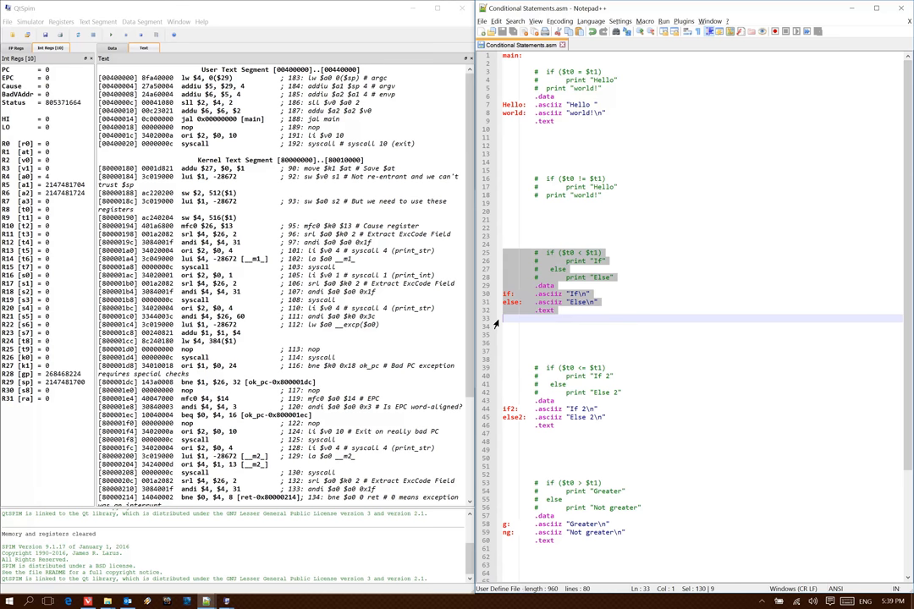
mouse_move(550, 191)
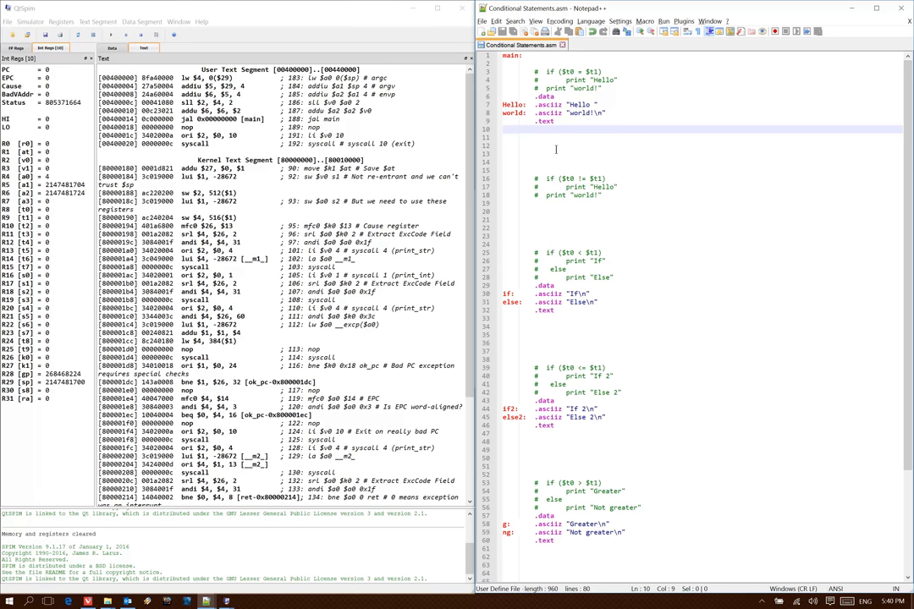
text(bne)
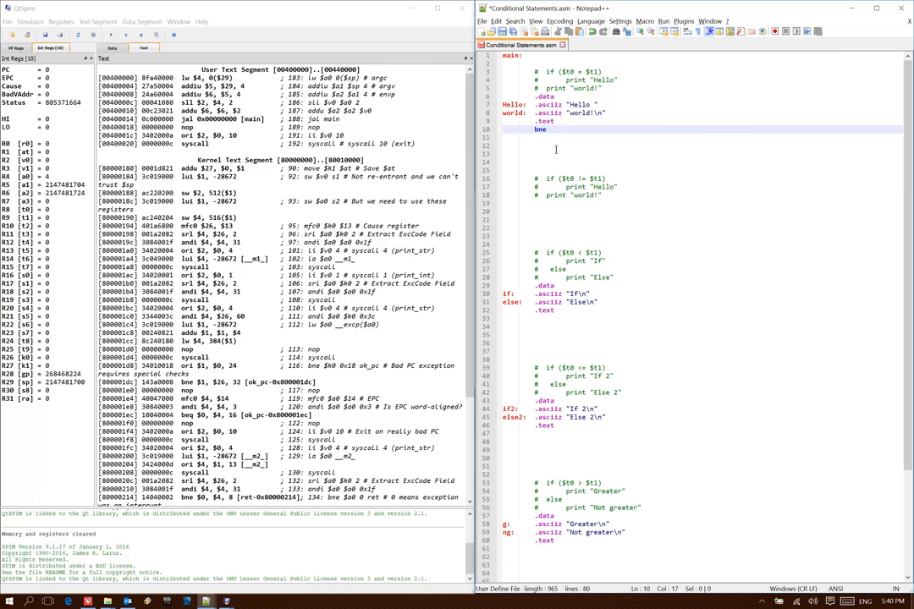
text($t0, $t1, print_wor)
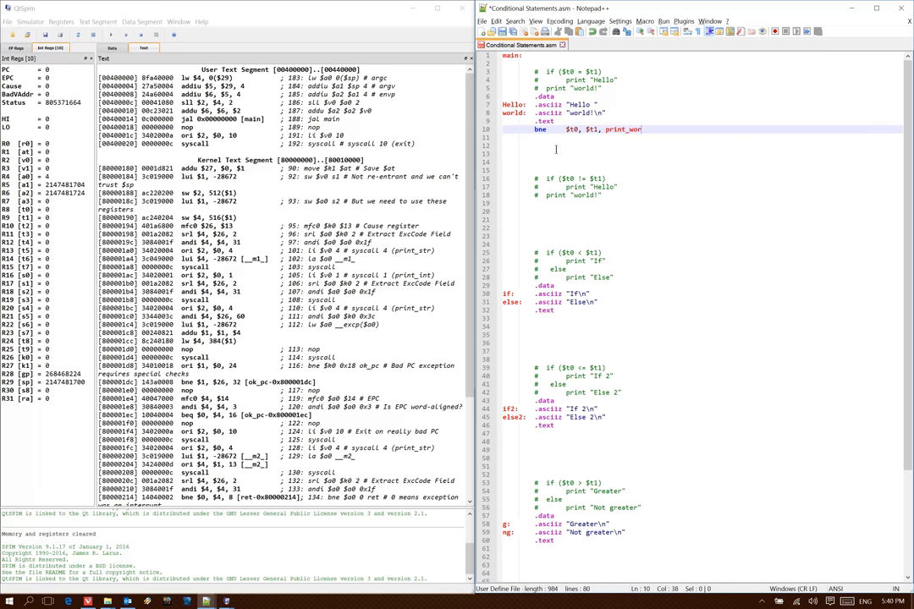
text(ld)
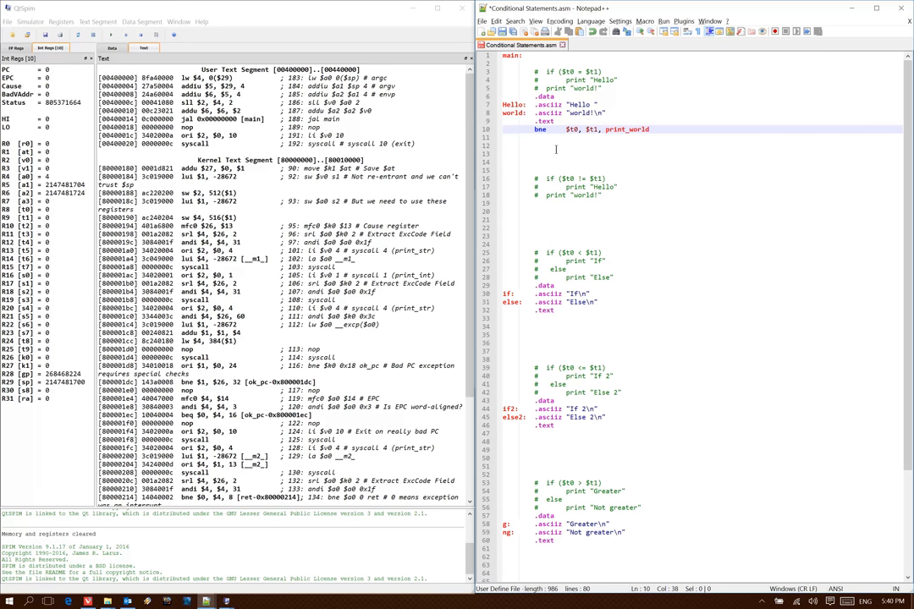
key(enter)
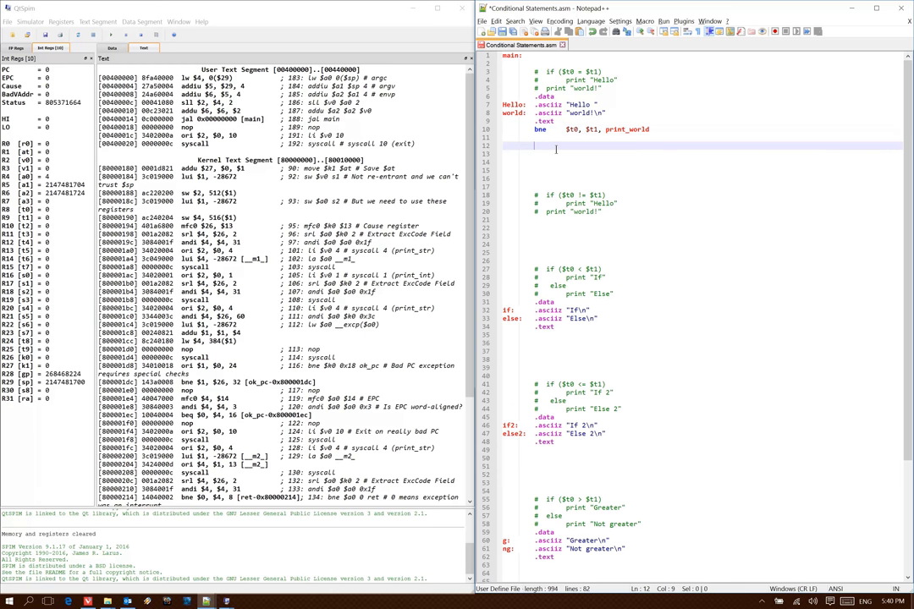
text(print)
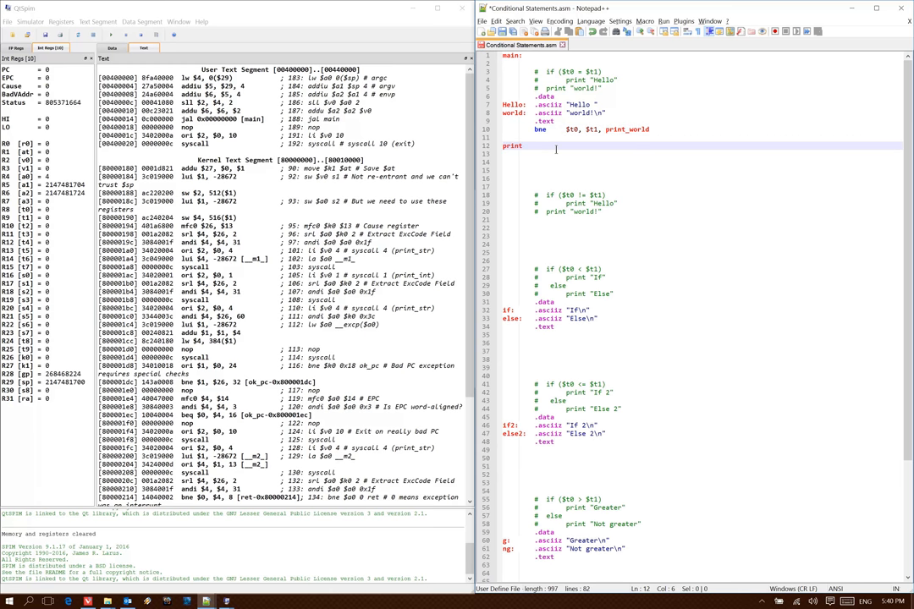
text(_world:)
text(li      $t1, 0)
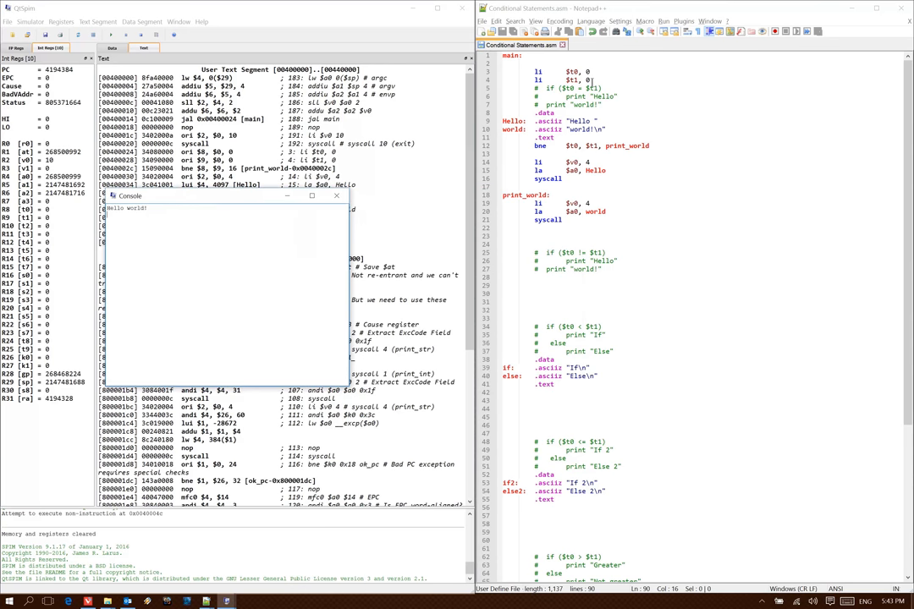
Run the loaded Conditional Statements file in QtSpim so its output reaches the console.
text(1)
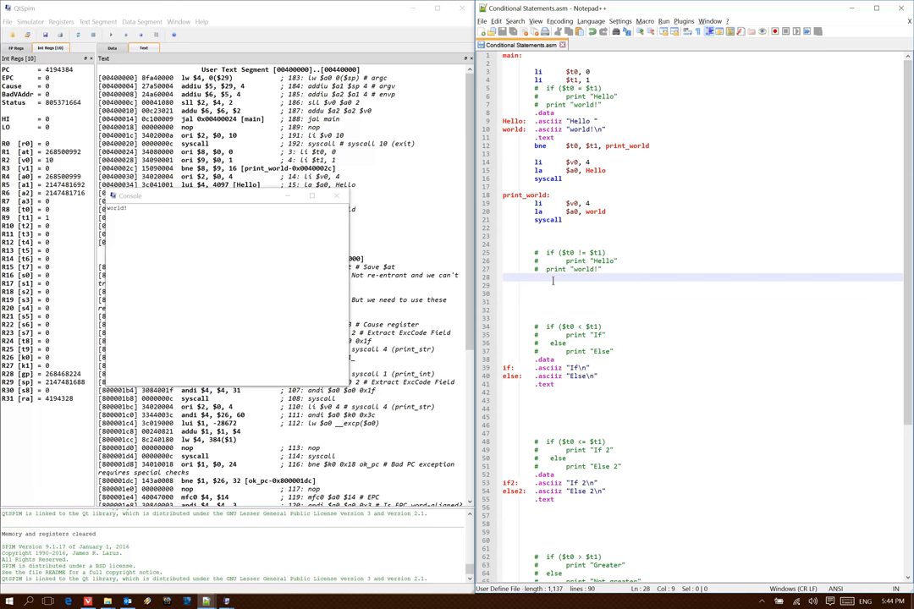
Write 'beq $t0, $t1, end_if' with the hello print and an 'end_if:' label after it.
text(beq)
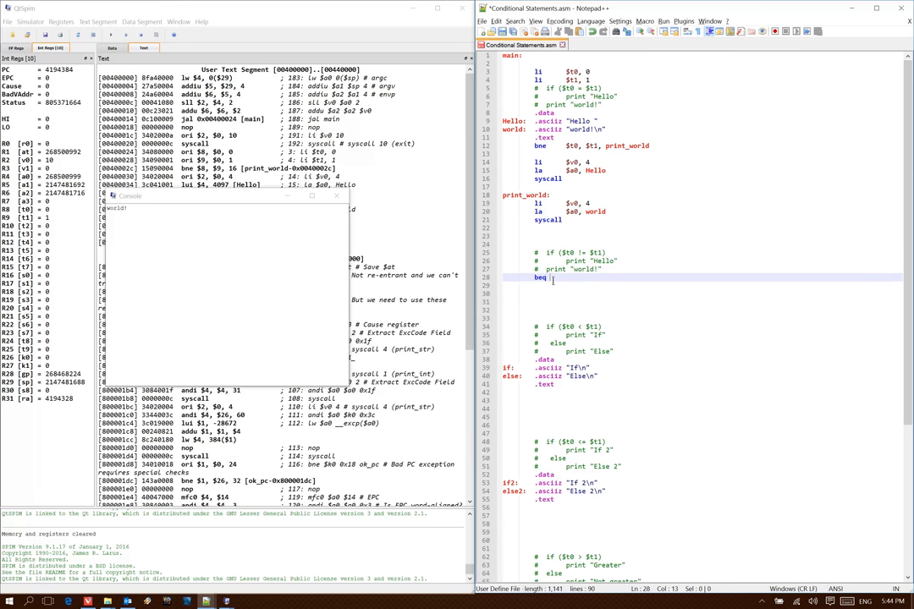
text($t0, $t1,)
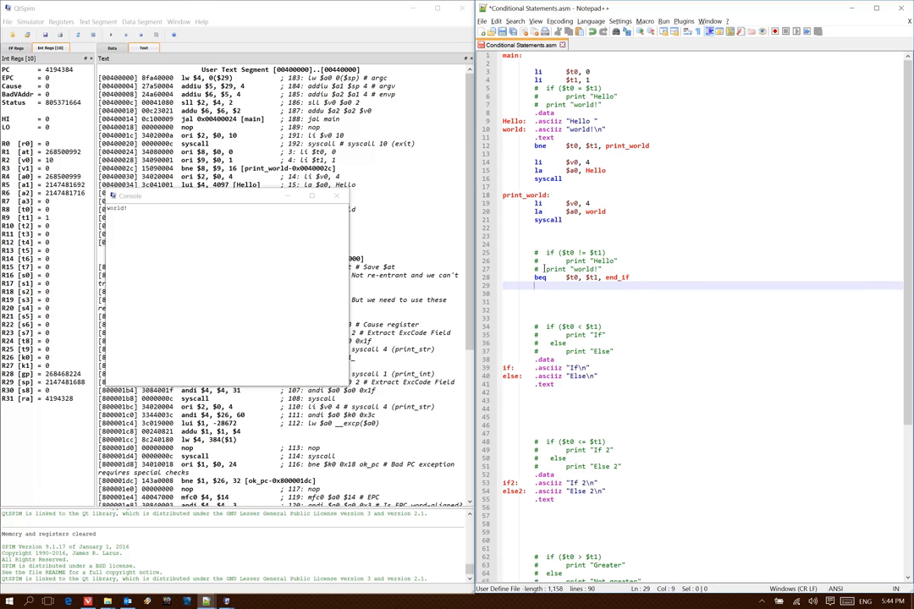
text(end_if:)
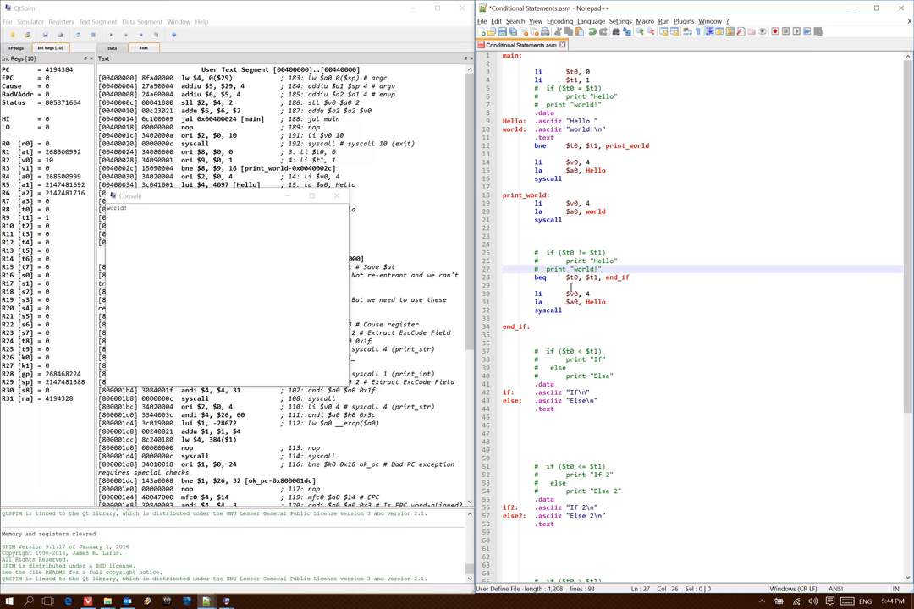
mouse_move(497, 210)
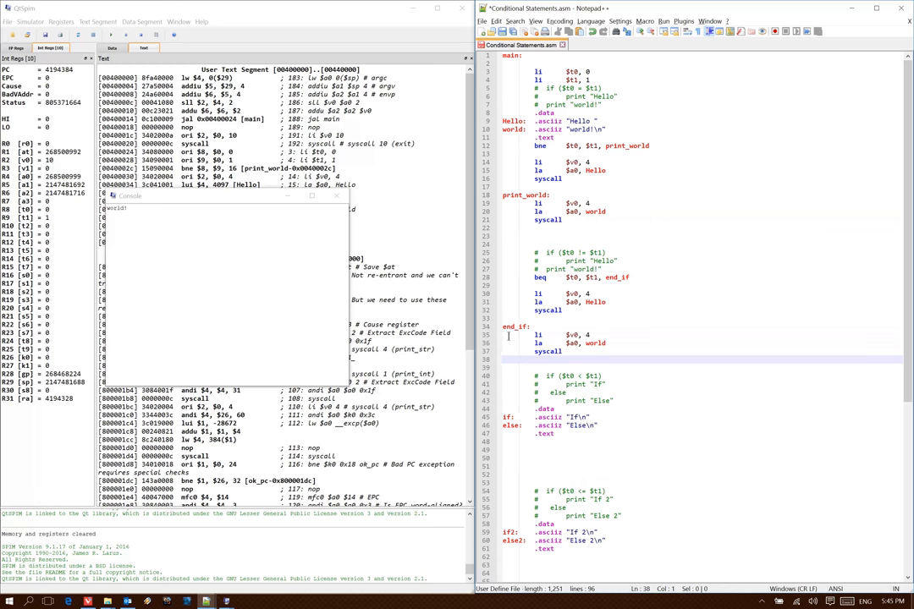
Reinitialize and load Conditional Statements.asm in QtSpim, then run it for fresh console output.
click(27, 32)
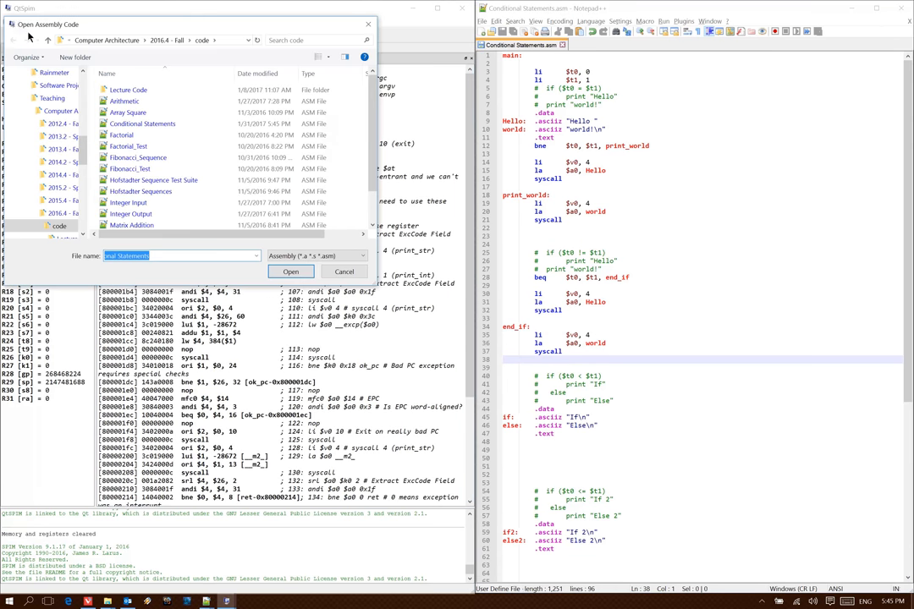
click(291, 271)
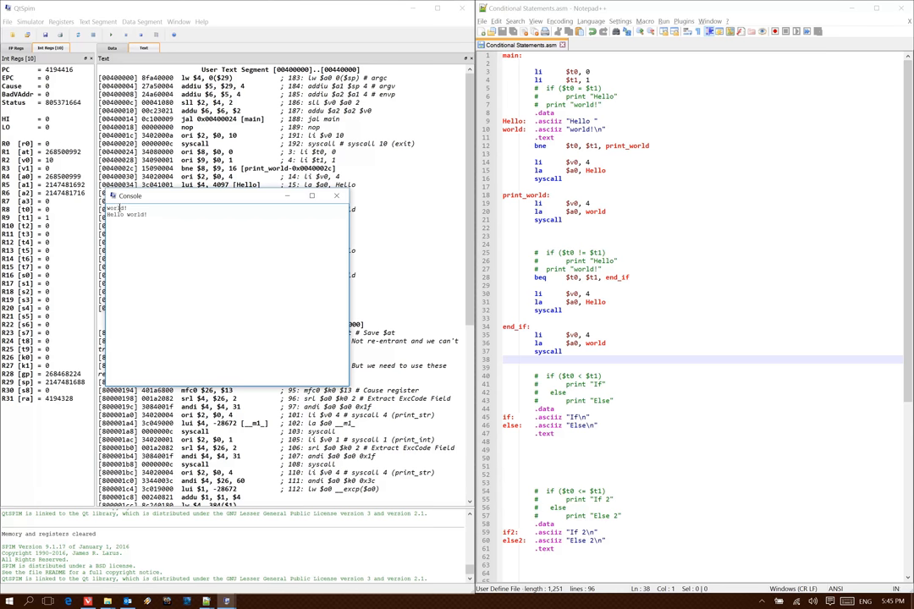
double_click(117, 209)
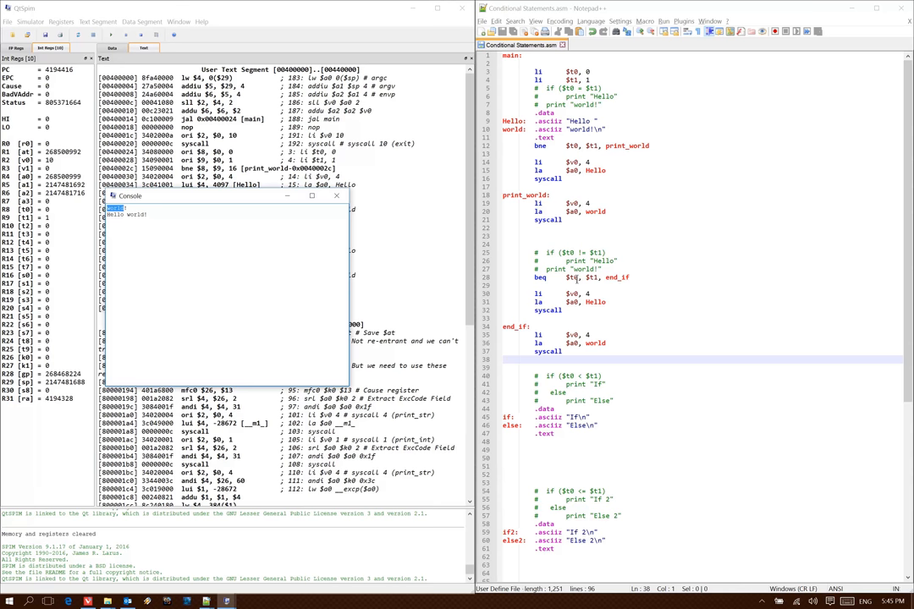
mouse_move(592, 311)
text(0)
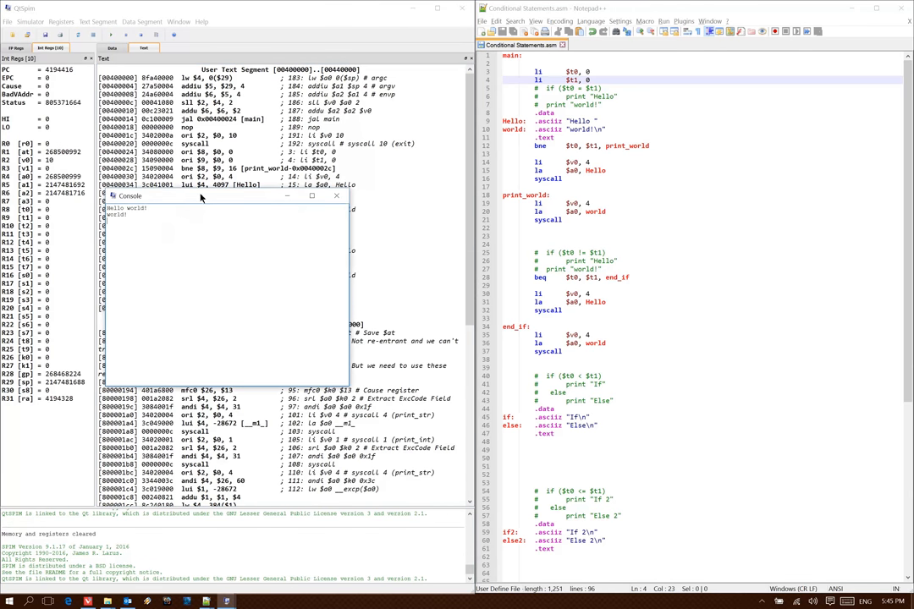
mouse_move(481, 241)
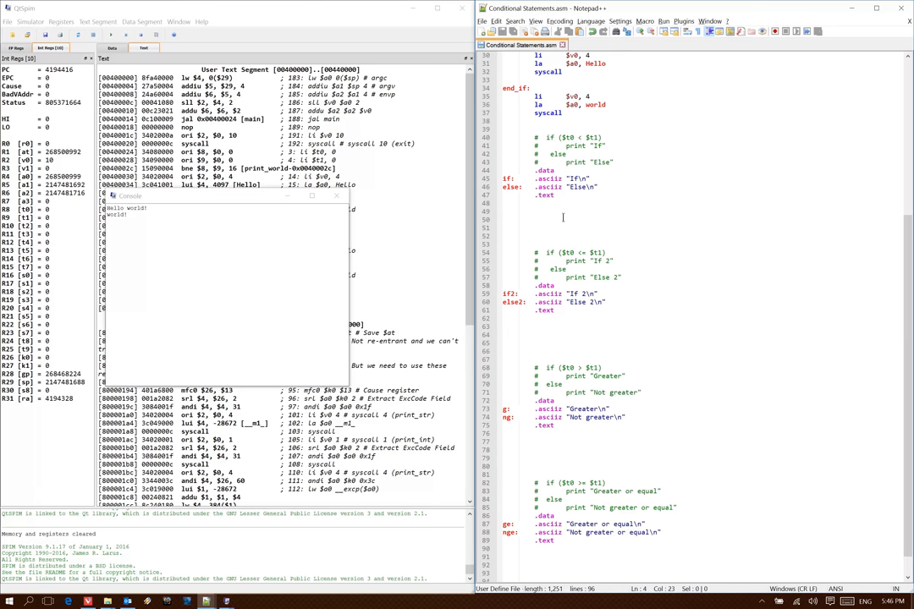
Write the bgt branch to 'else' and load the 'if' string address for the first if-else block.
click(592, 137)
text(bge $t0,)
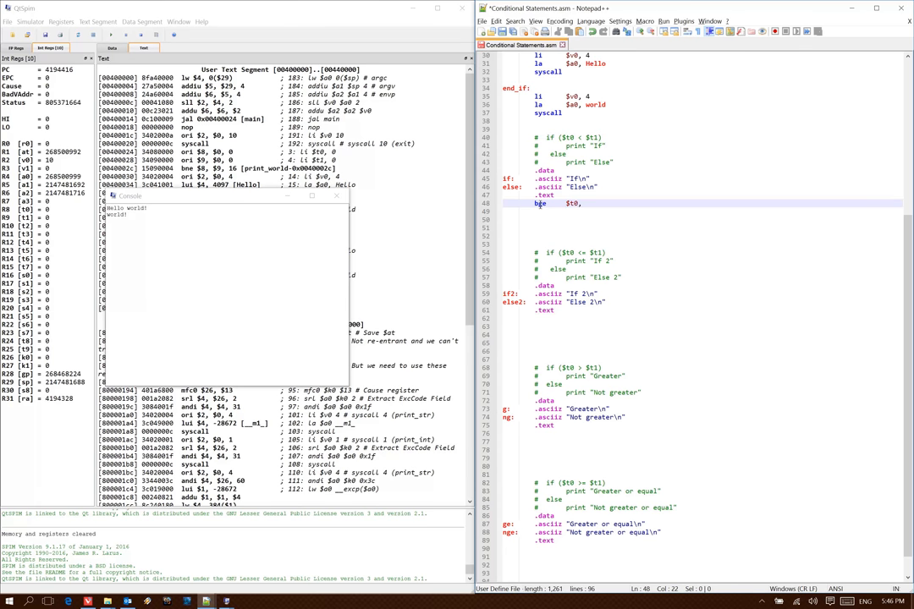
text($t1)
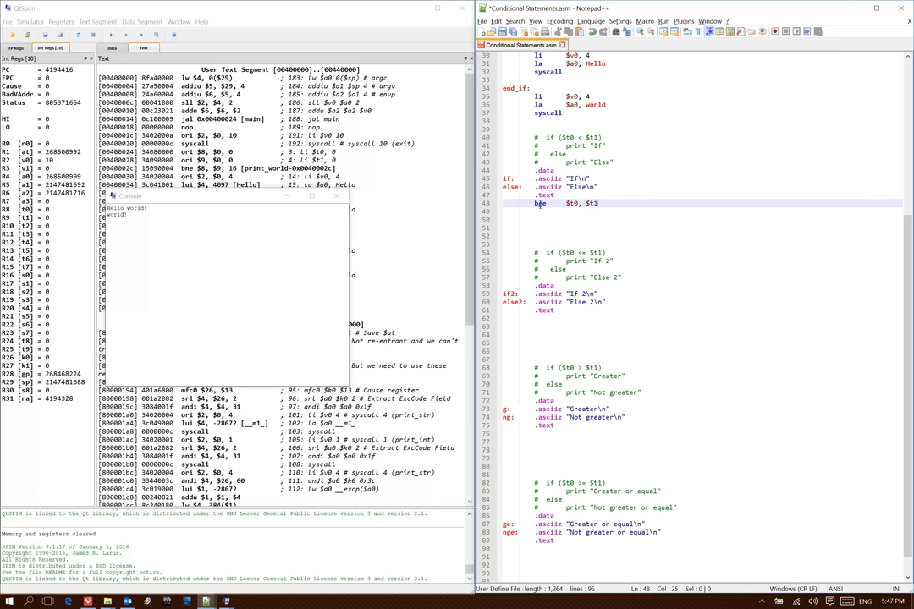
text(, else)
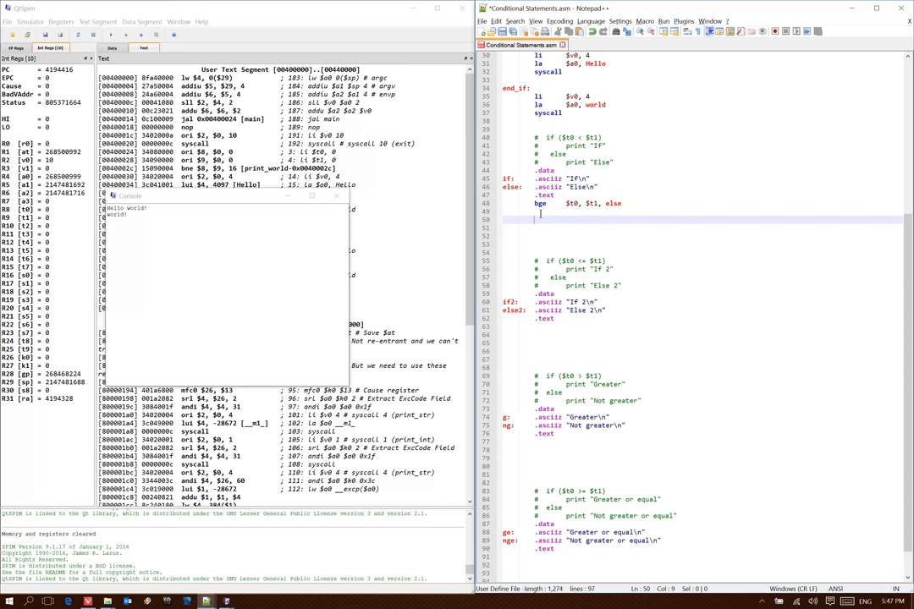
text(la)
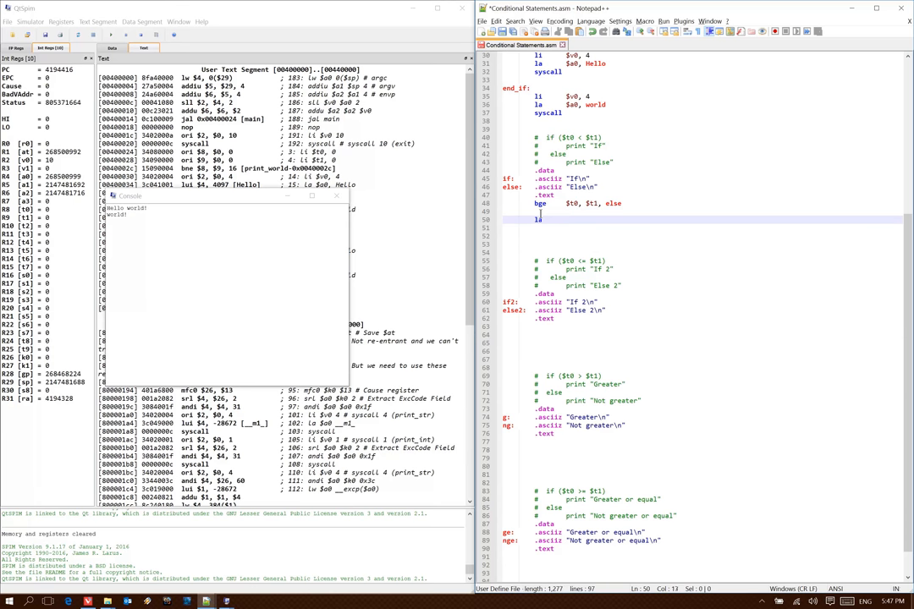
text(if)
click(702, 227)
text(syscall)
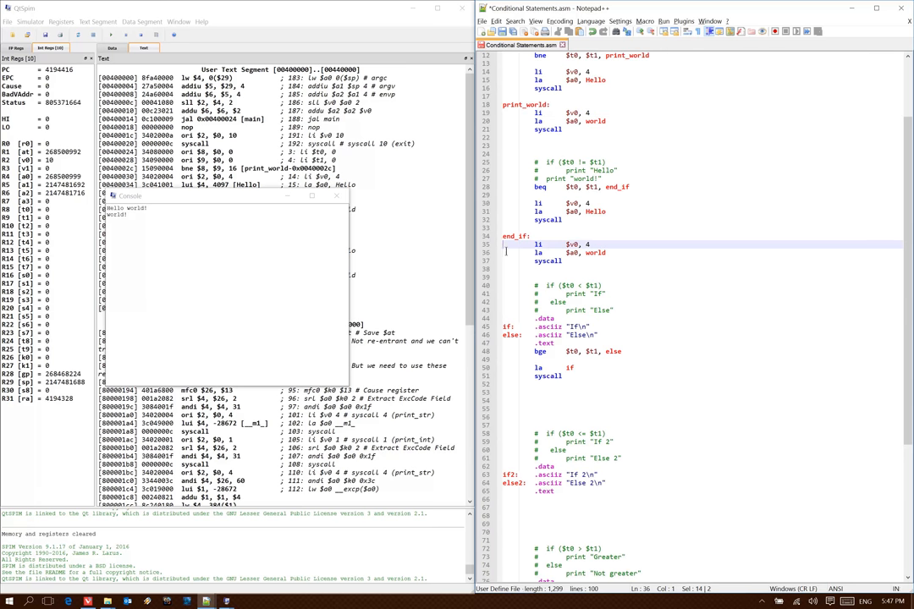
Add 'j end_else' after the if print so execution skips the else branch.
click(558, 252)
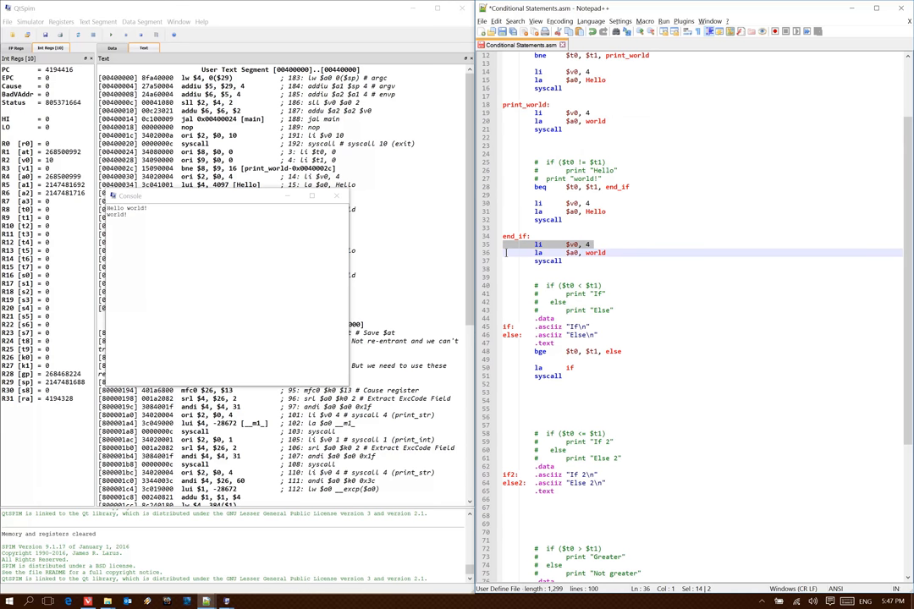
scroll(down, 3)
text(else:)
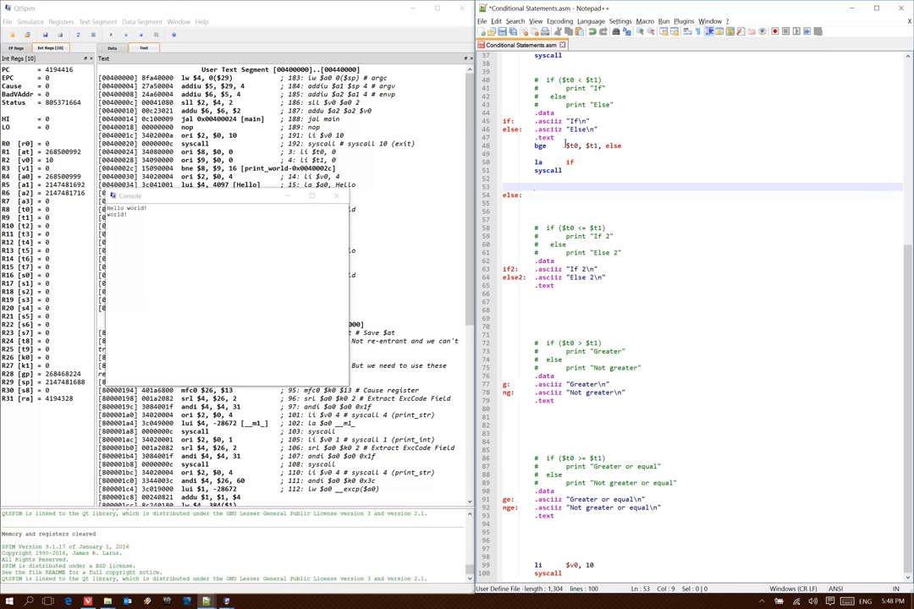
text(j)
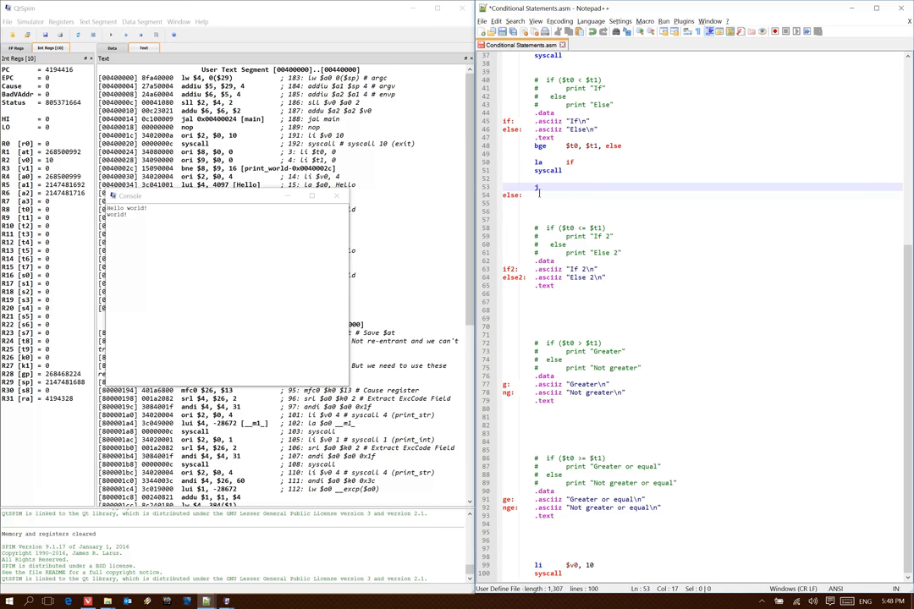
text(end_else)
click(700, 210)
text(la      $a0, else)
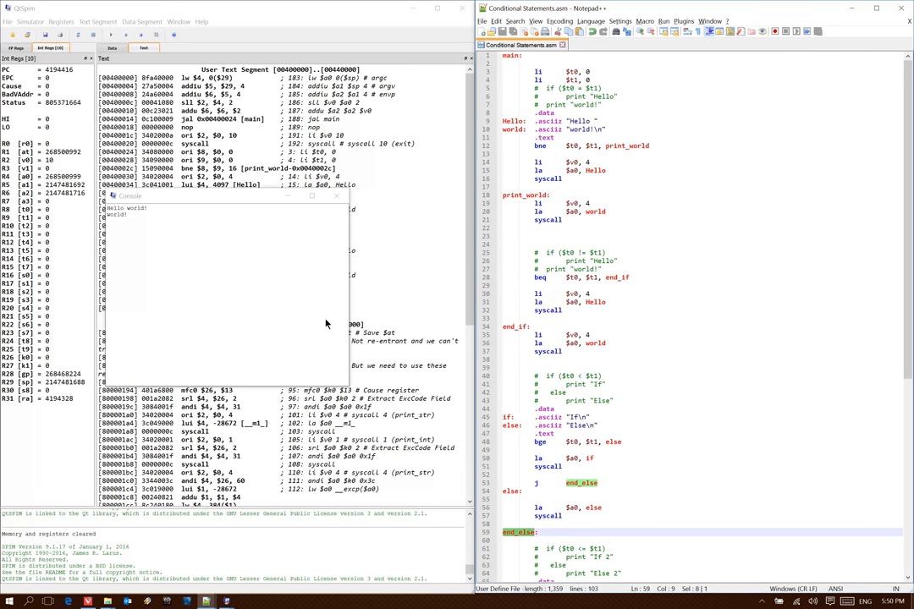
Reload the file in QtSpim and dismiss the duplicate-label parser error.
scroll(down, 3)
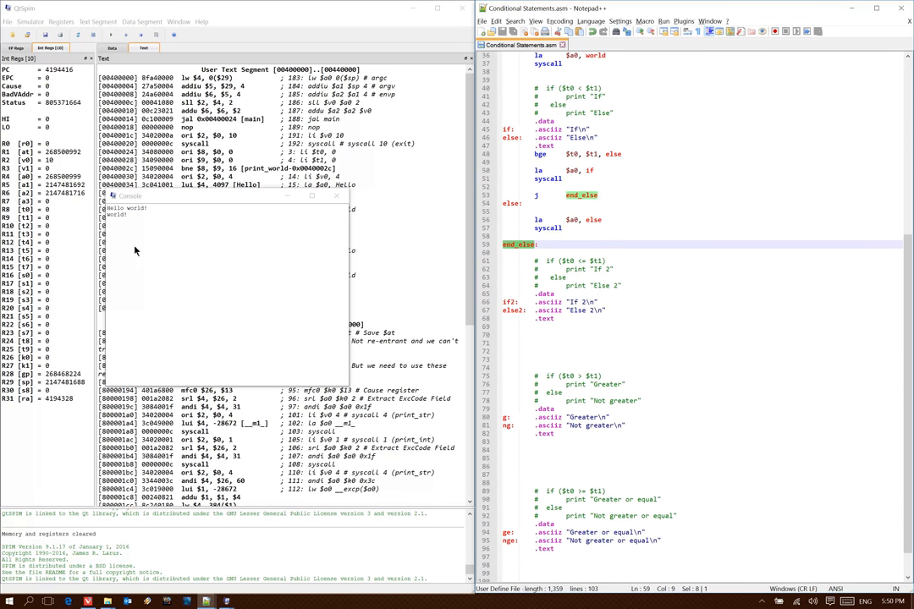
mouse_move(40, 119)
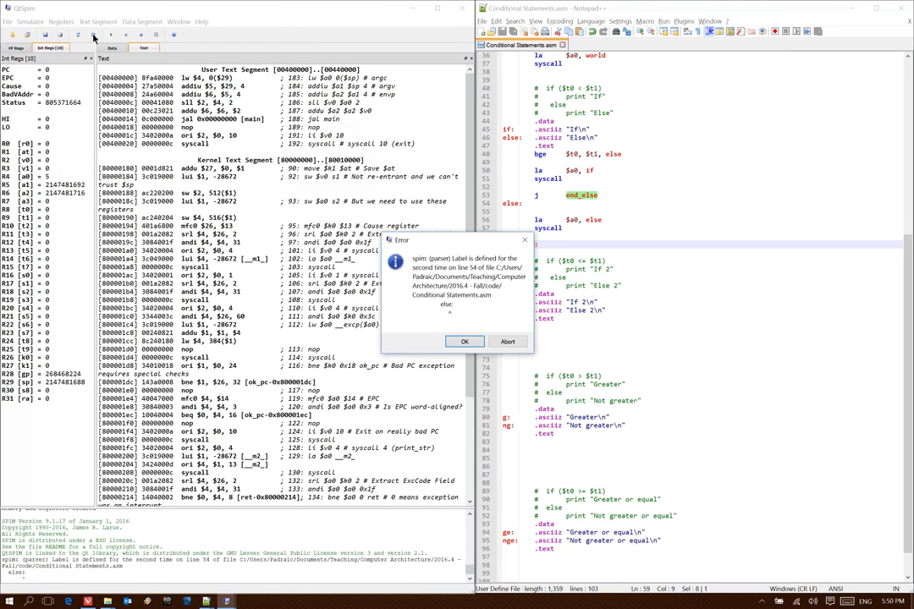
click(463, 342)
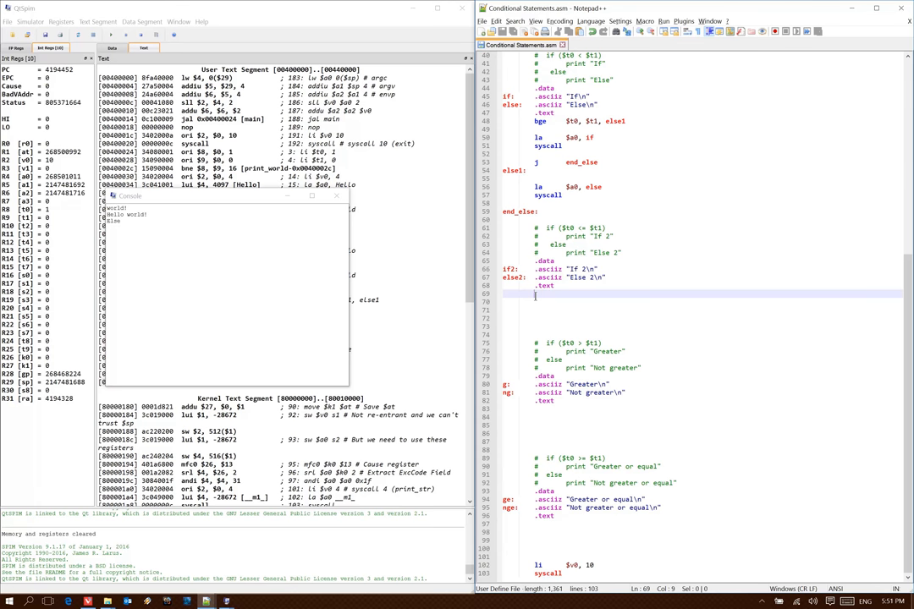
Write the second block's bgt branch with its own else label, If 2 print and syscall.
text(bgt	$t0, $t1, else3)
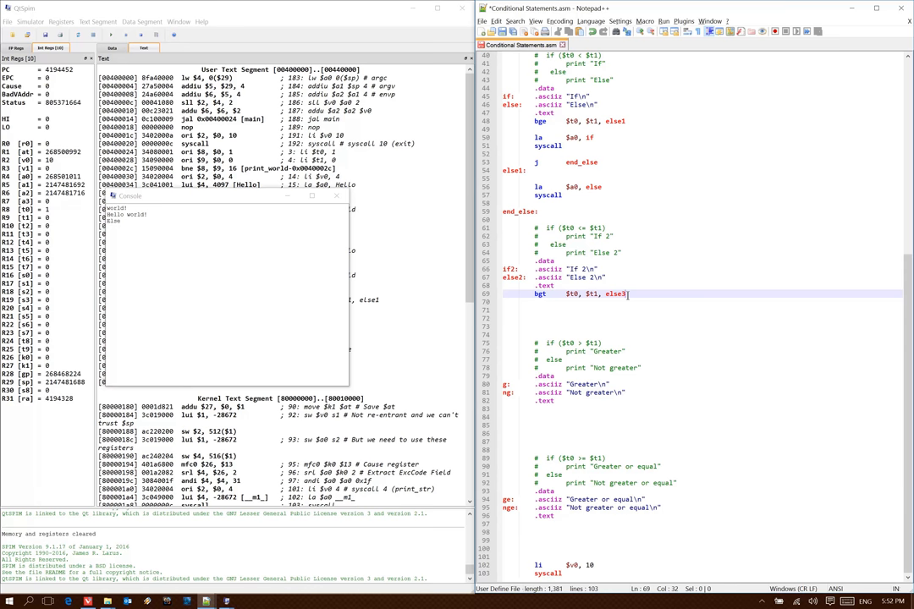
text(else3:)
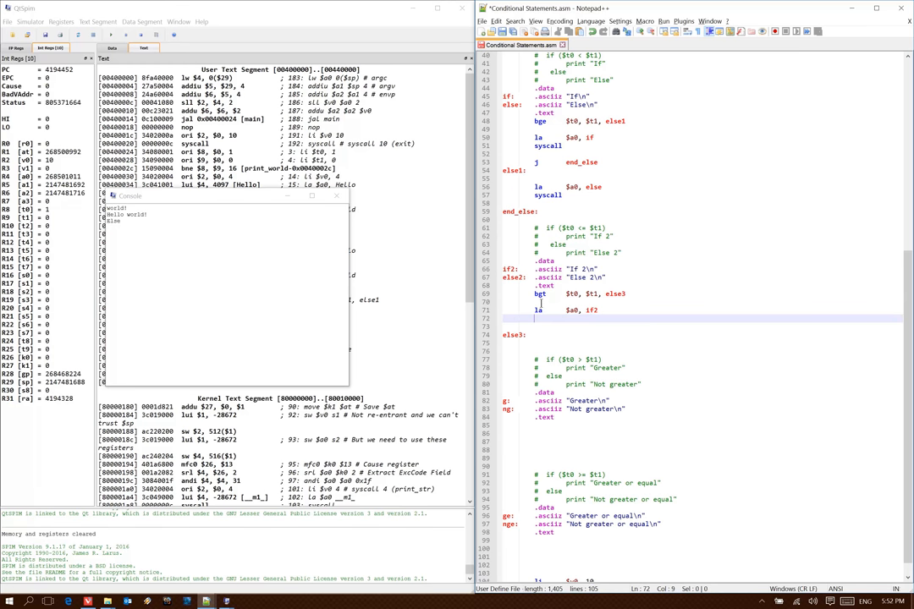
text(syscall)
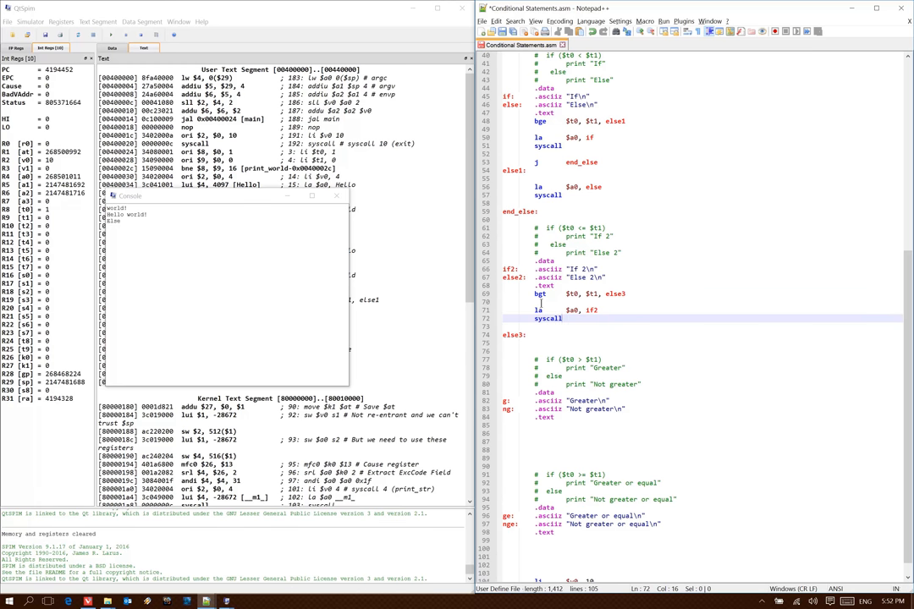
click(535, 325)
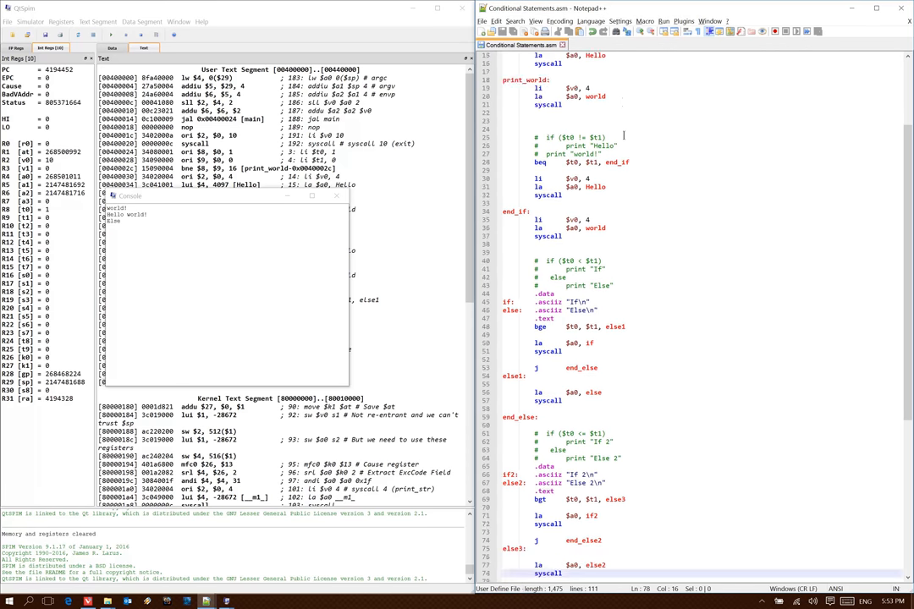
Reload the corrected file in QtSpim and scroll the console to check the printed messages.
scroll(down, 3)
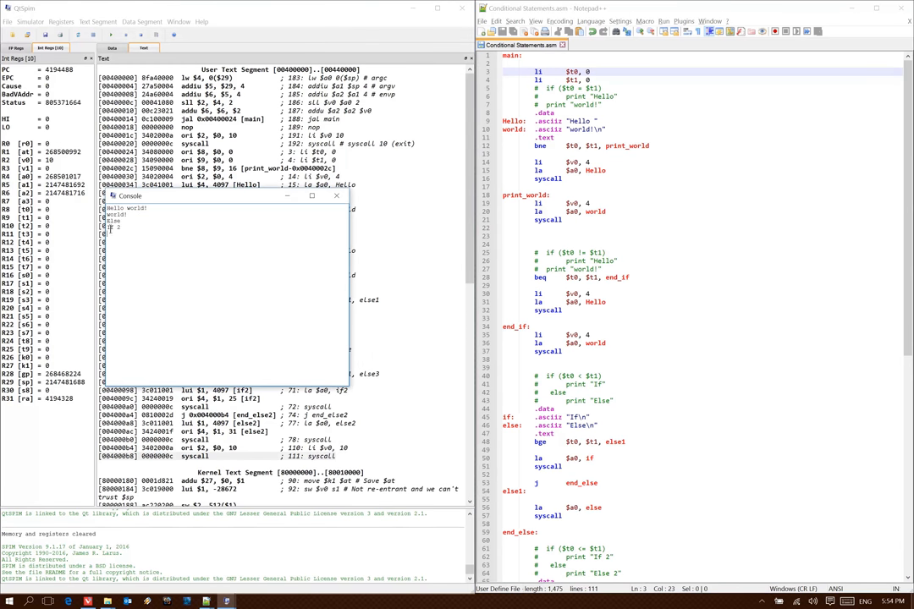
scroll(down, 3)
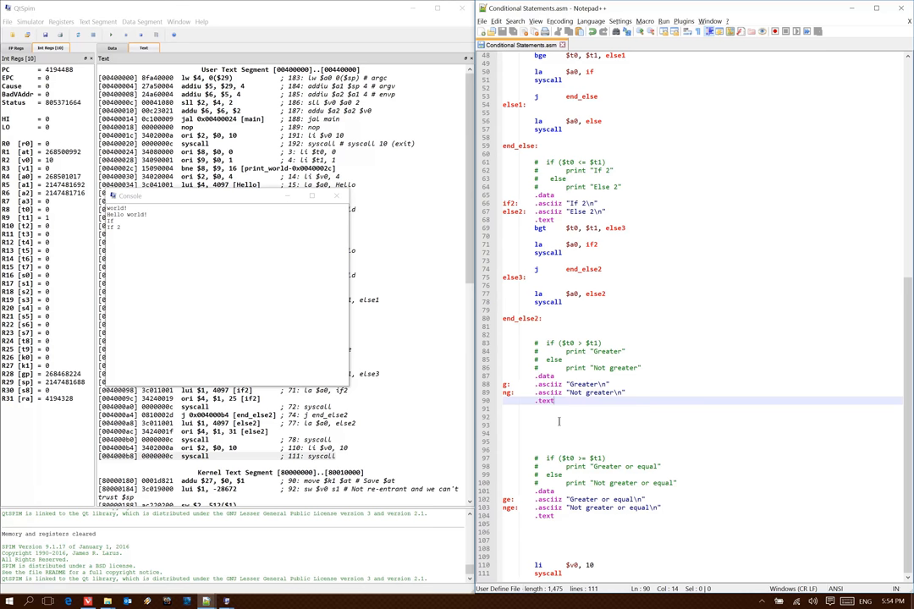
Write 'ble $t0, $t1,' to its else label and the 'la $a0, ng' print for the Not greater branch.
text(ble	$t0, $t1,)
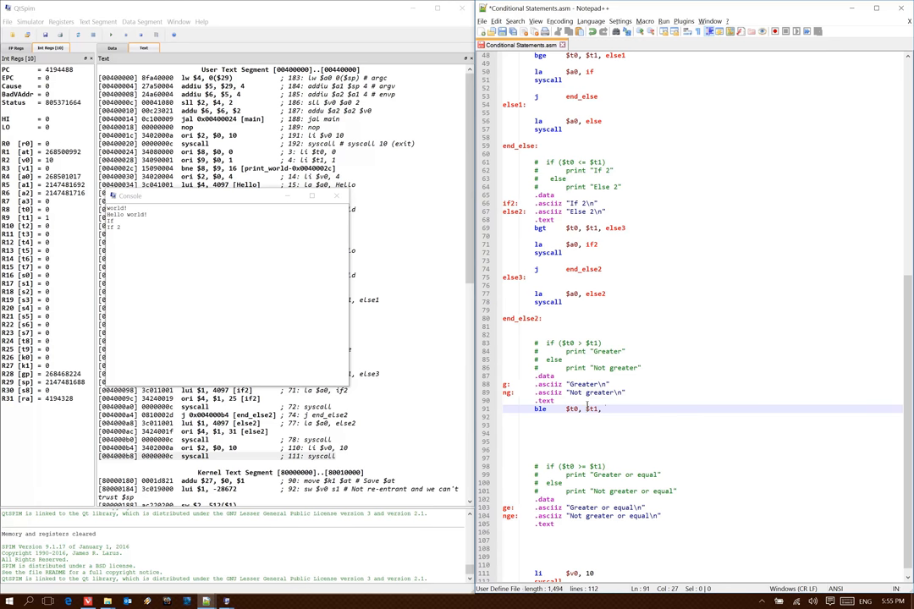
text(else)
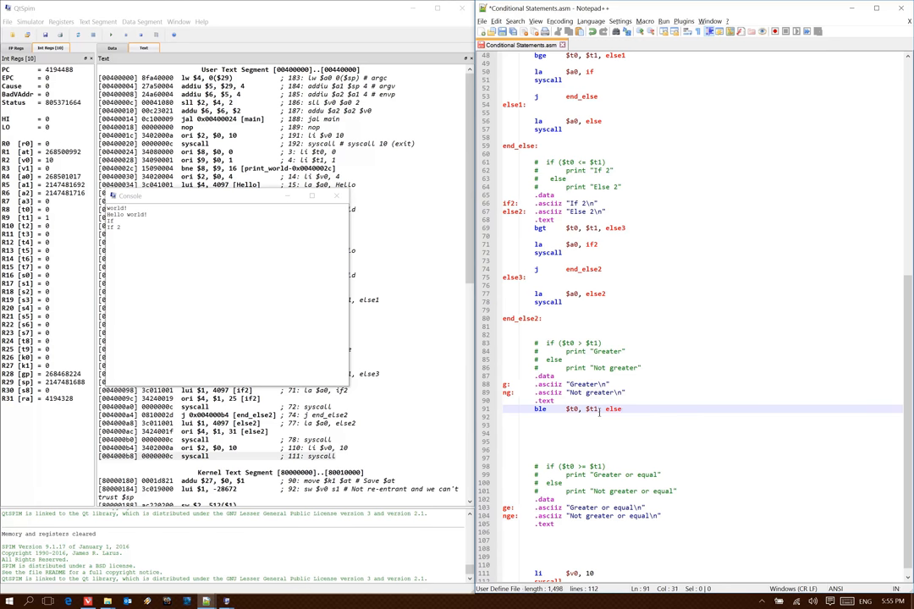
text(4)
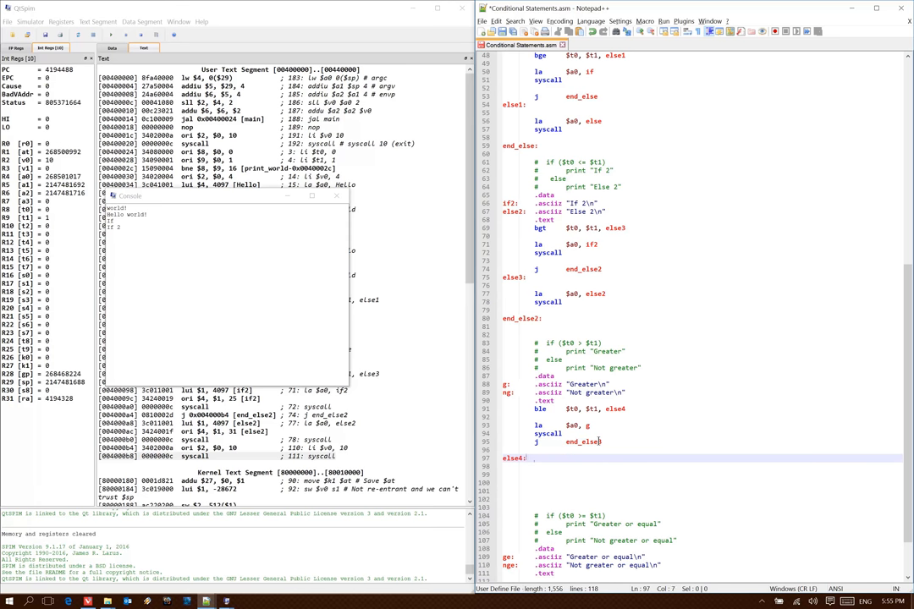
text(la	$a0, ng)
text(end_else3:)
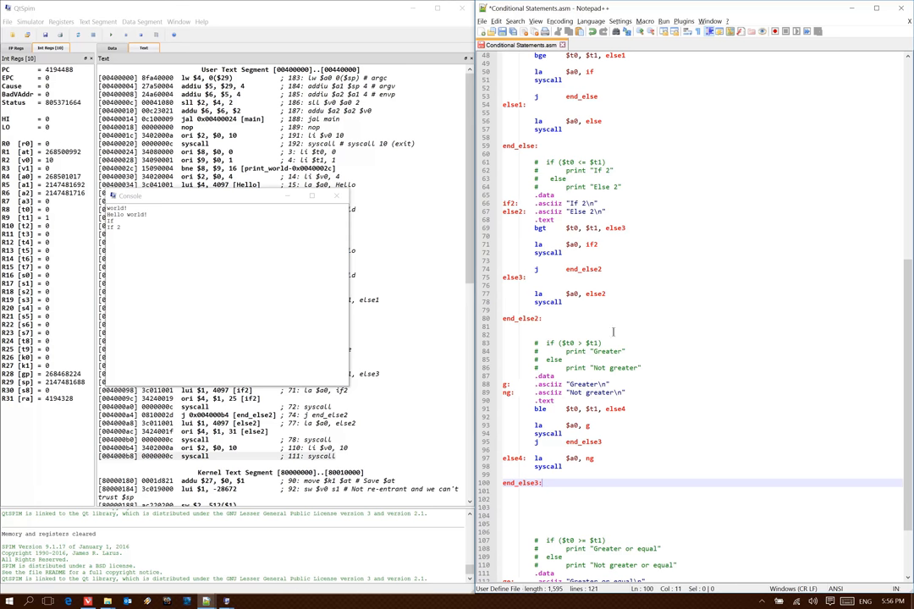
scroll(down, 3)
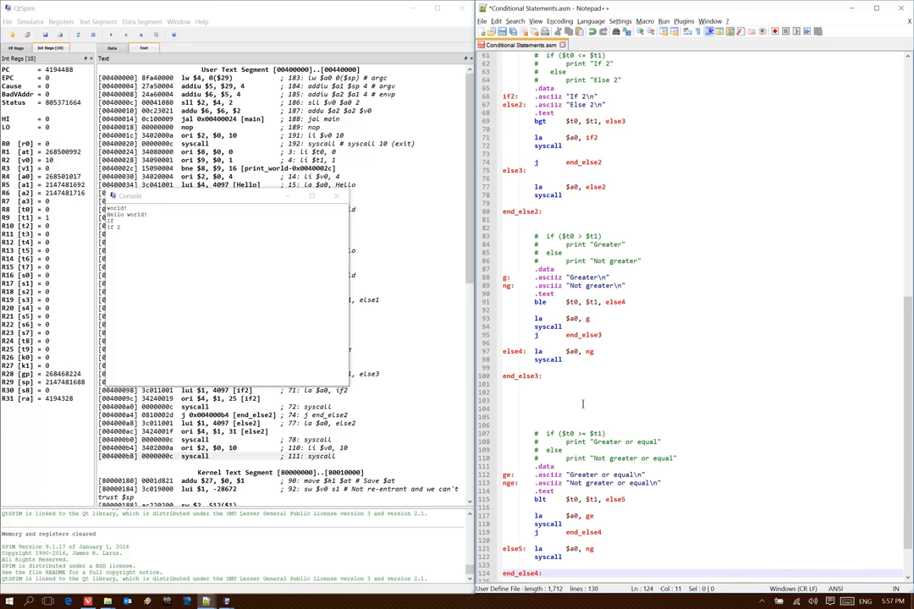
Scroll through the greater-or-equal blt block with else4 and end_else4 to review it.
scroll(down, 3)
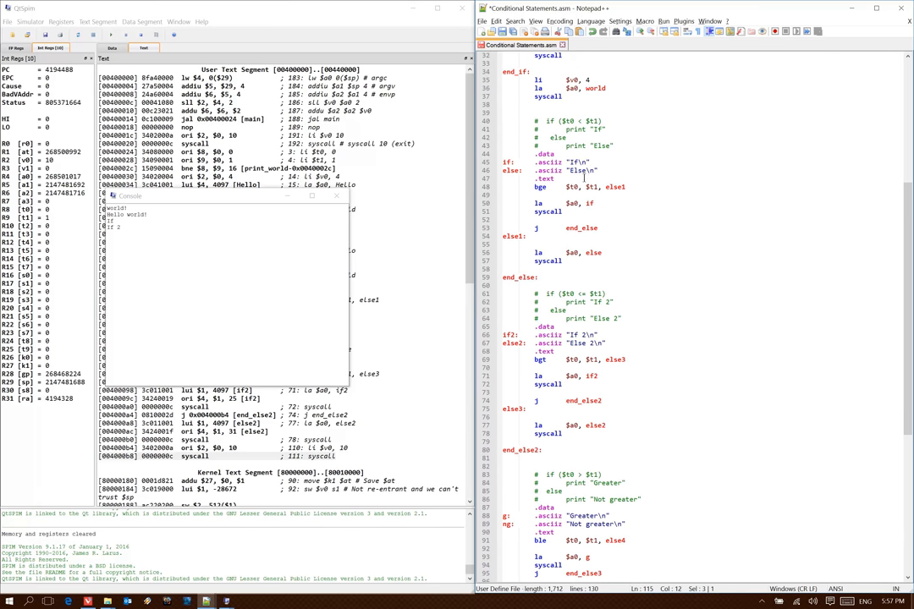
mouse_move(584, 178)
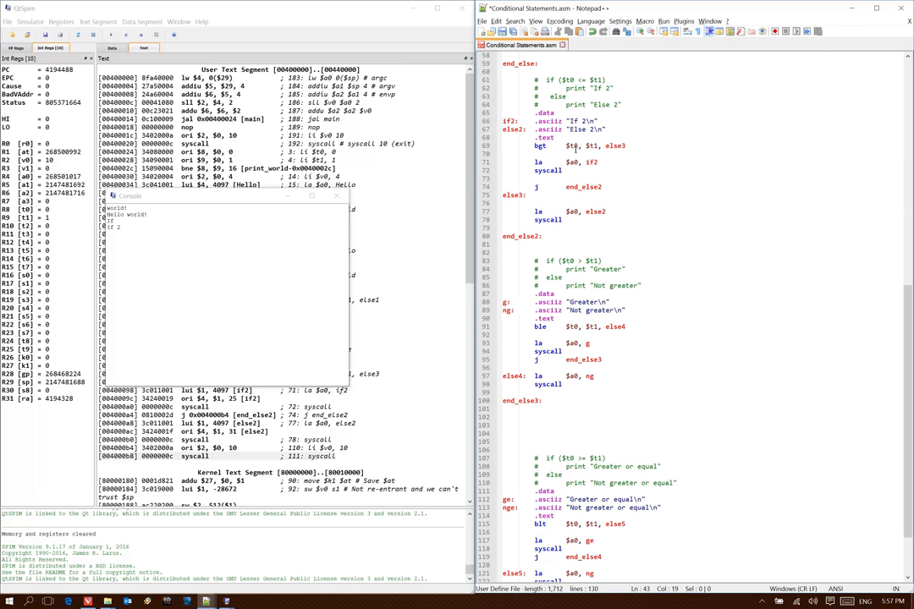
scroll(down, 3)
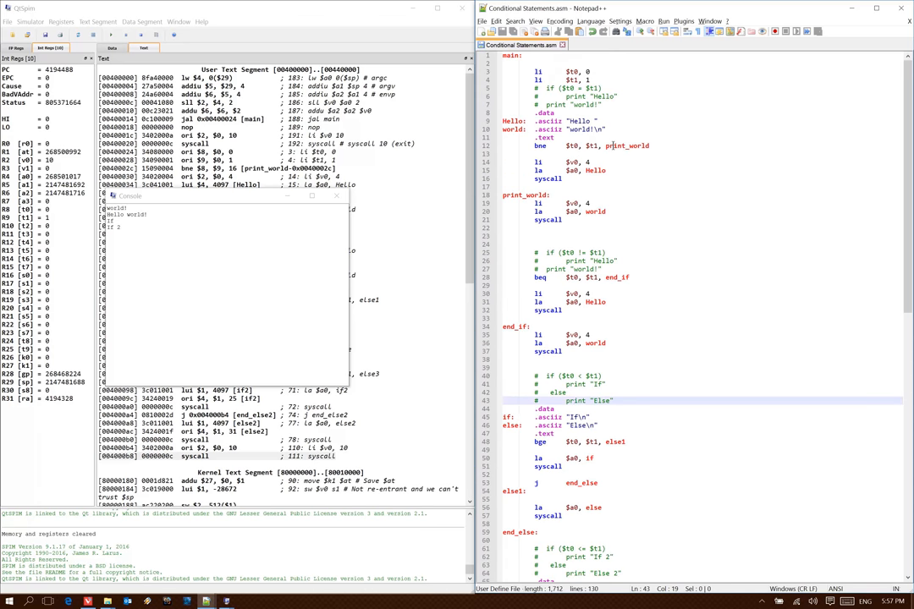
scroll(down, 3)
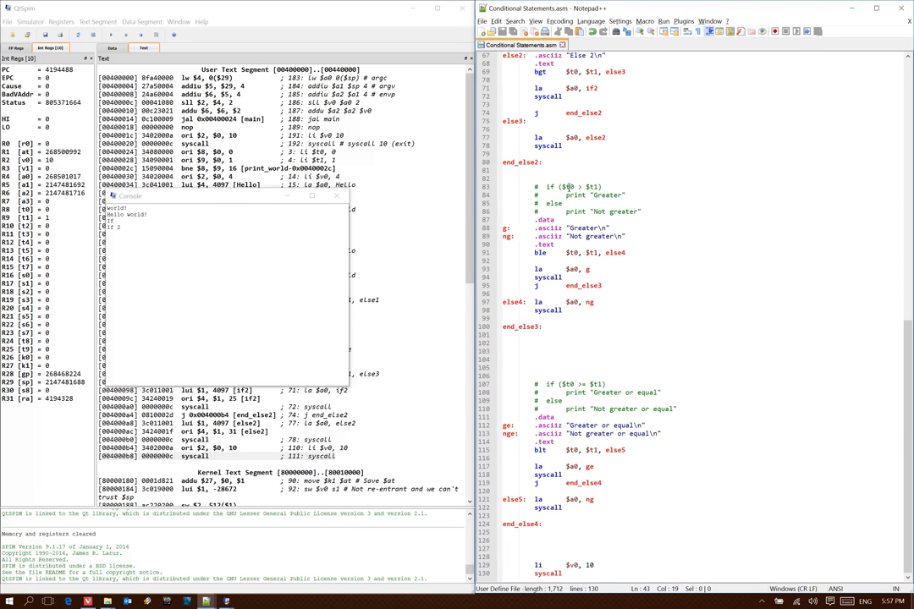